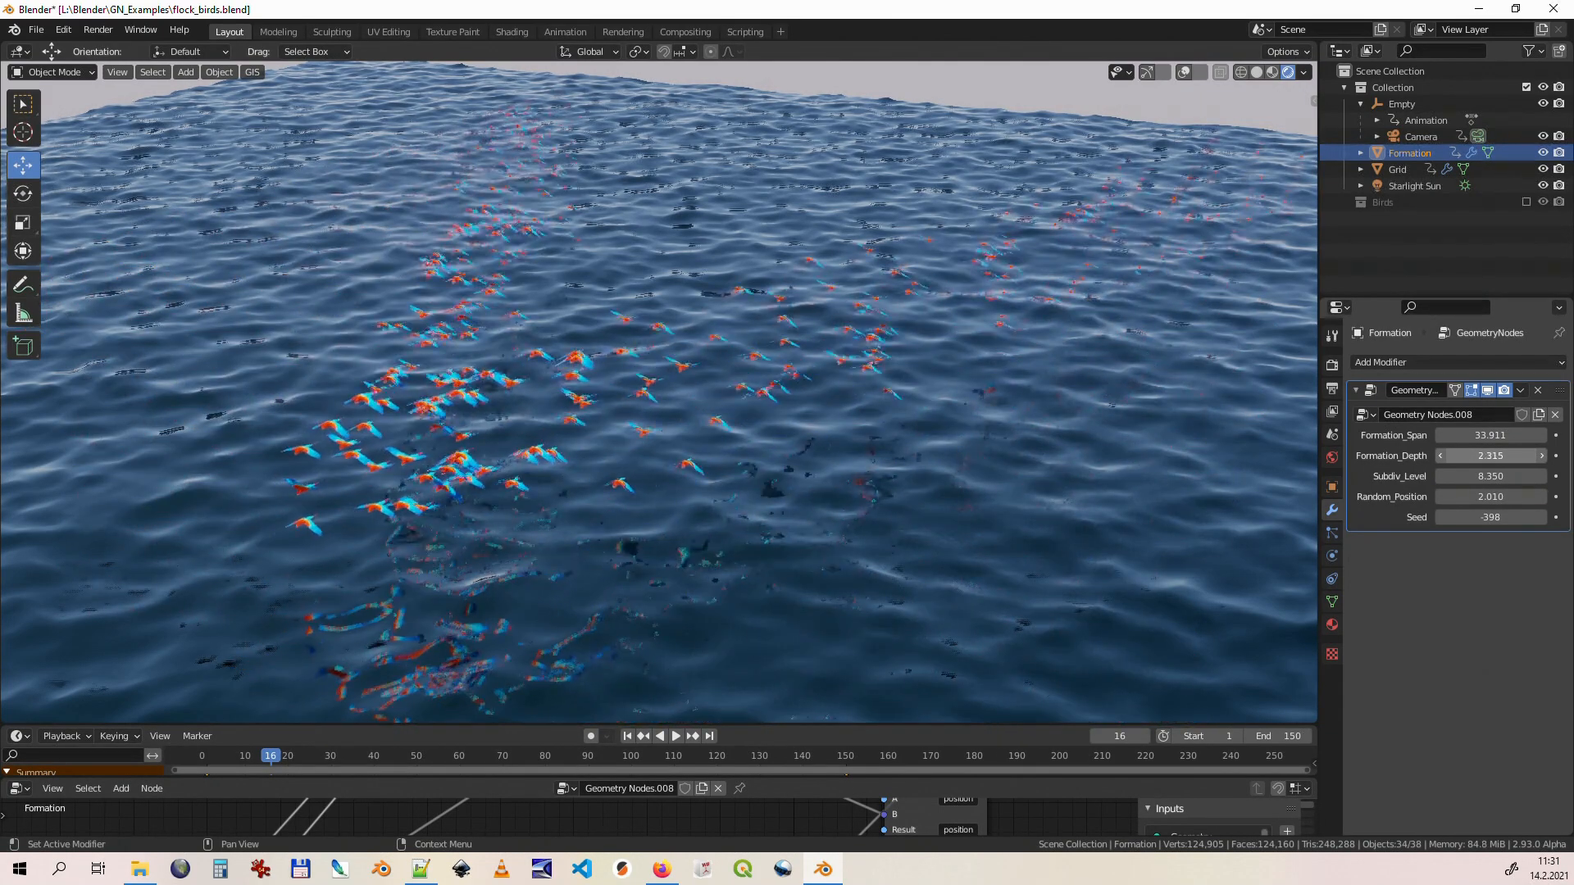
# Step: Reduce the Formation modifier inputs to minimal values so the flock vanishes
pyautogui.click(674, 737)
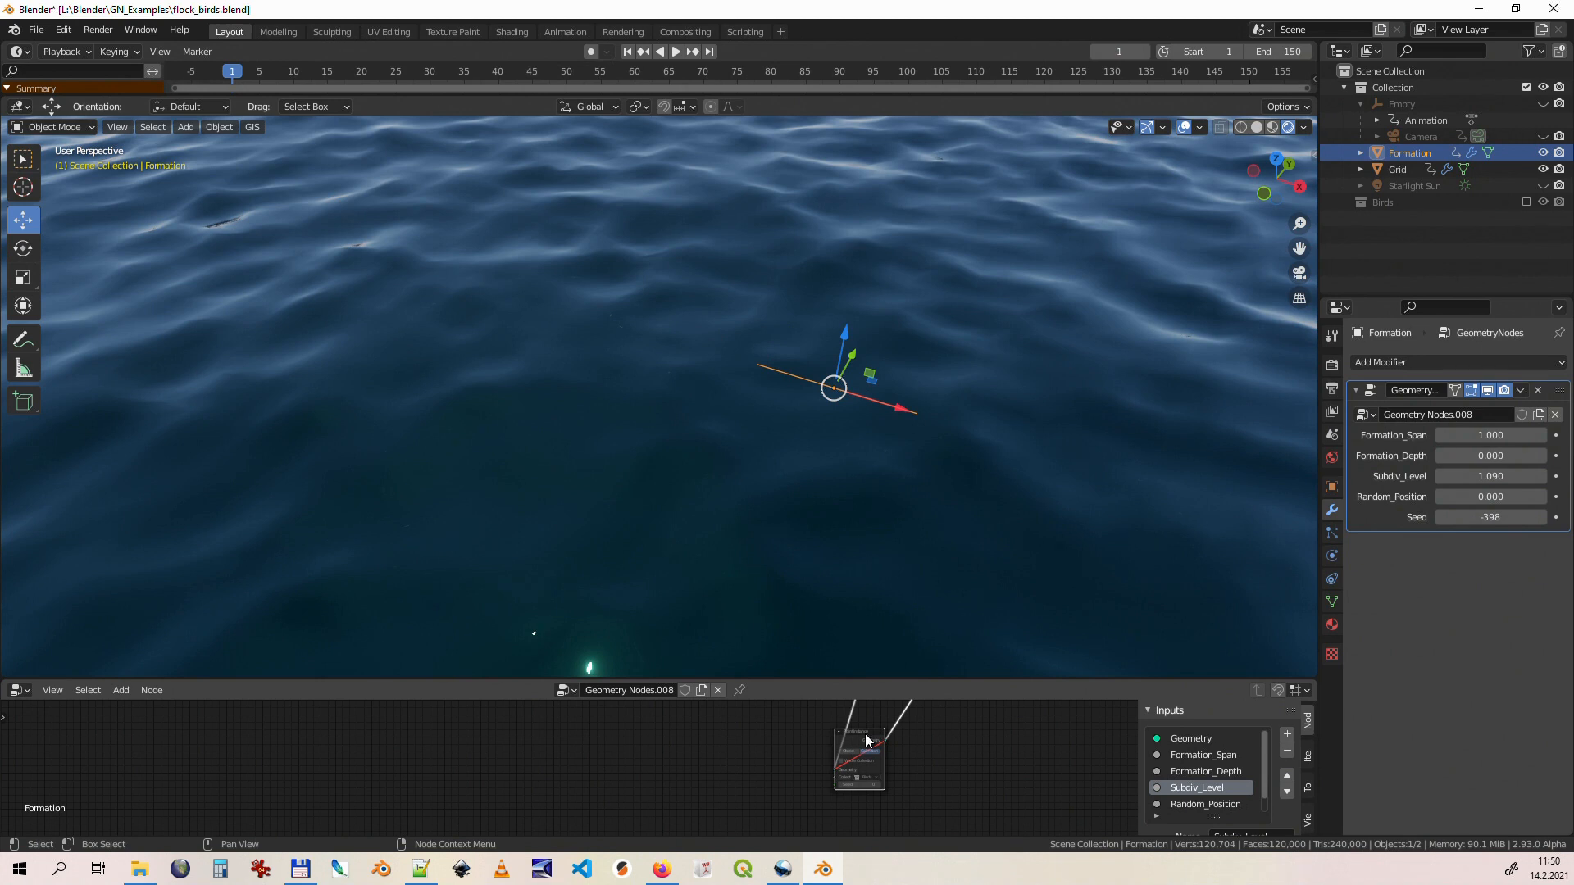
pyautogui.moveTo(894, 419)
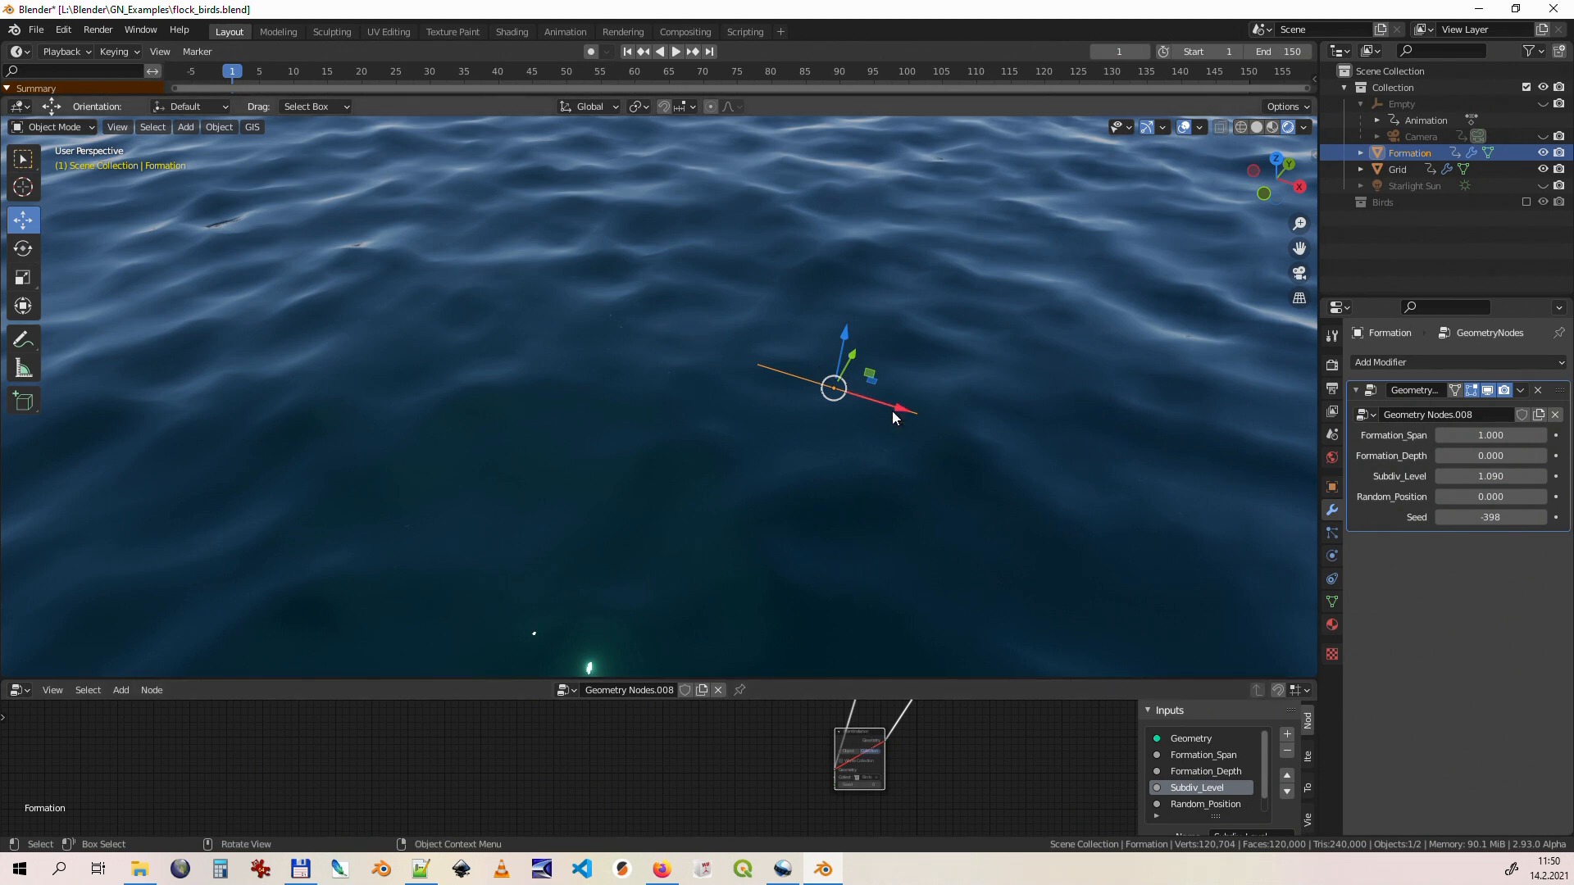
# Step: Enter Edit Mode on Formation to reveal its two-vertex, single-edge base mesh
pyautogui.press('Tab')
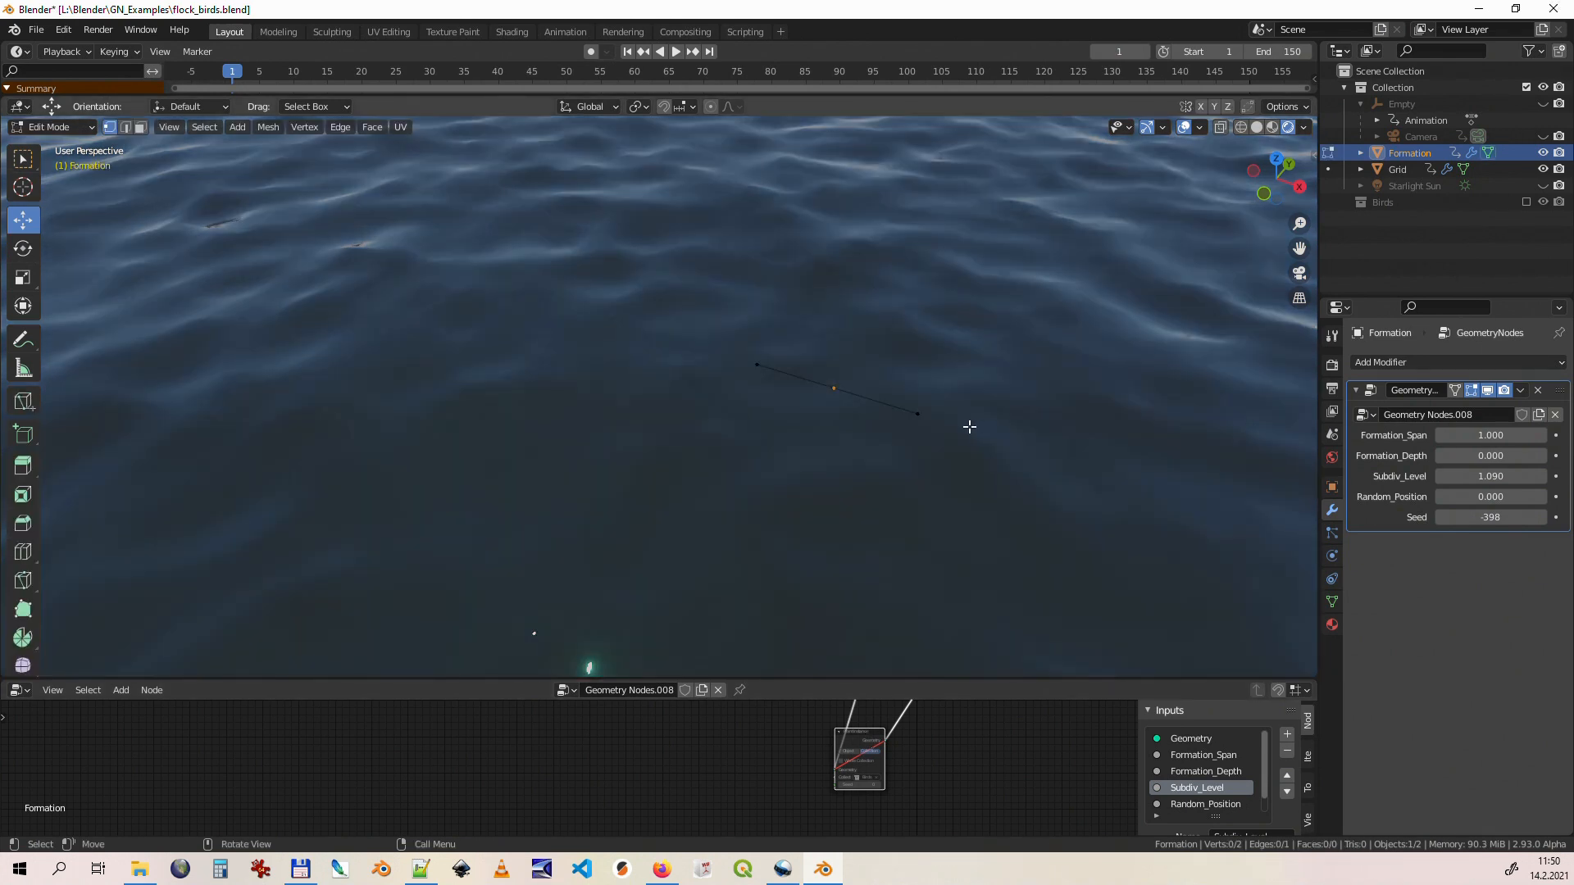
pyautogui.moveTo(870, 426)
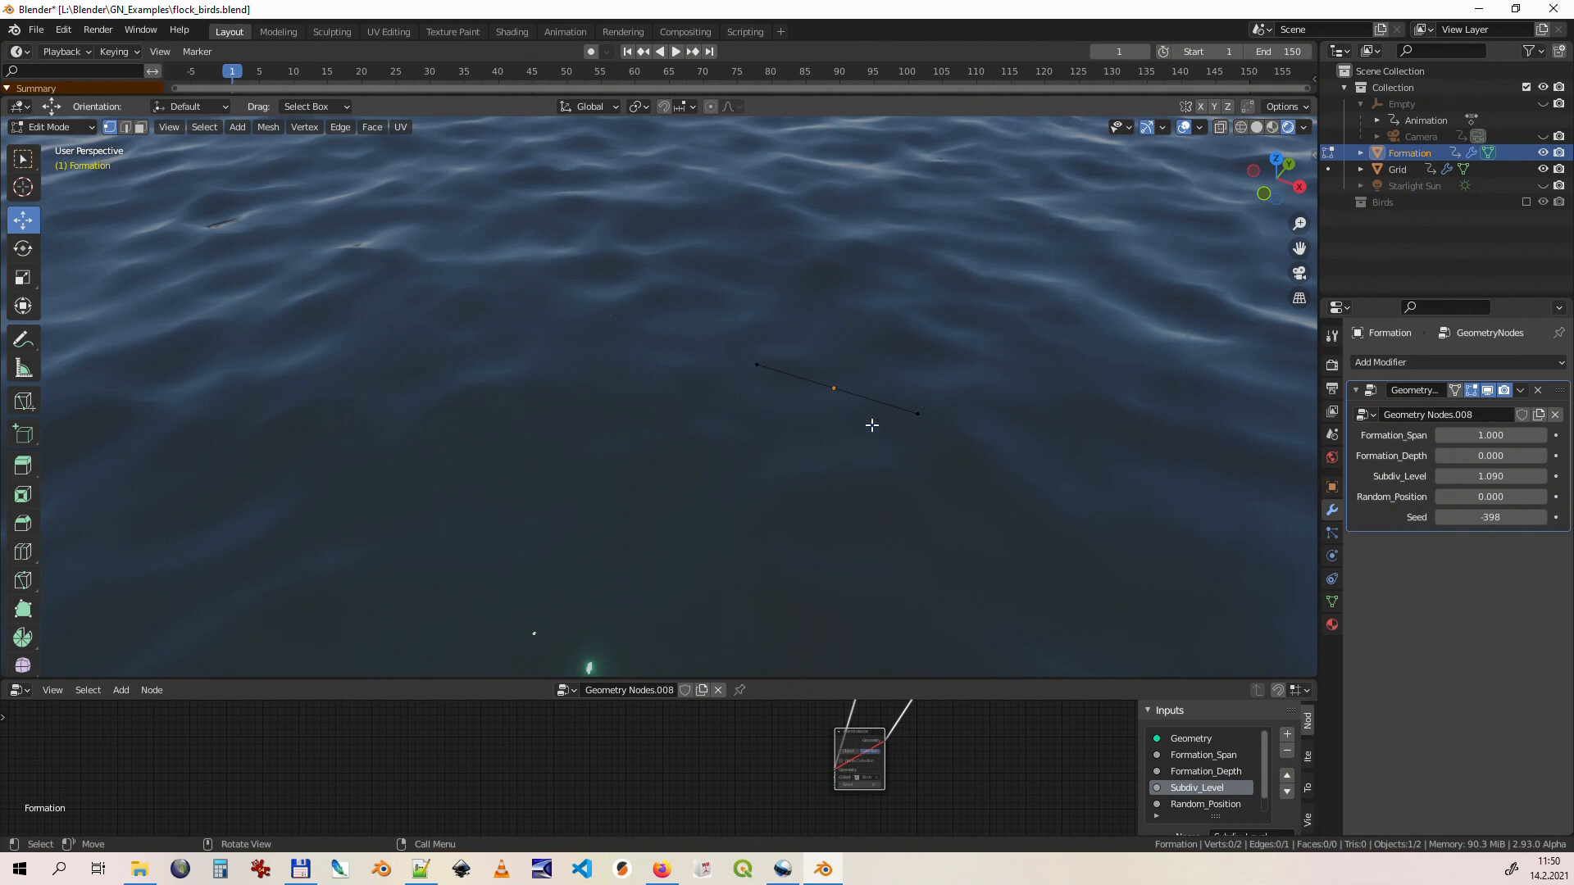
pyautogui.moveTo(844, 449)
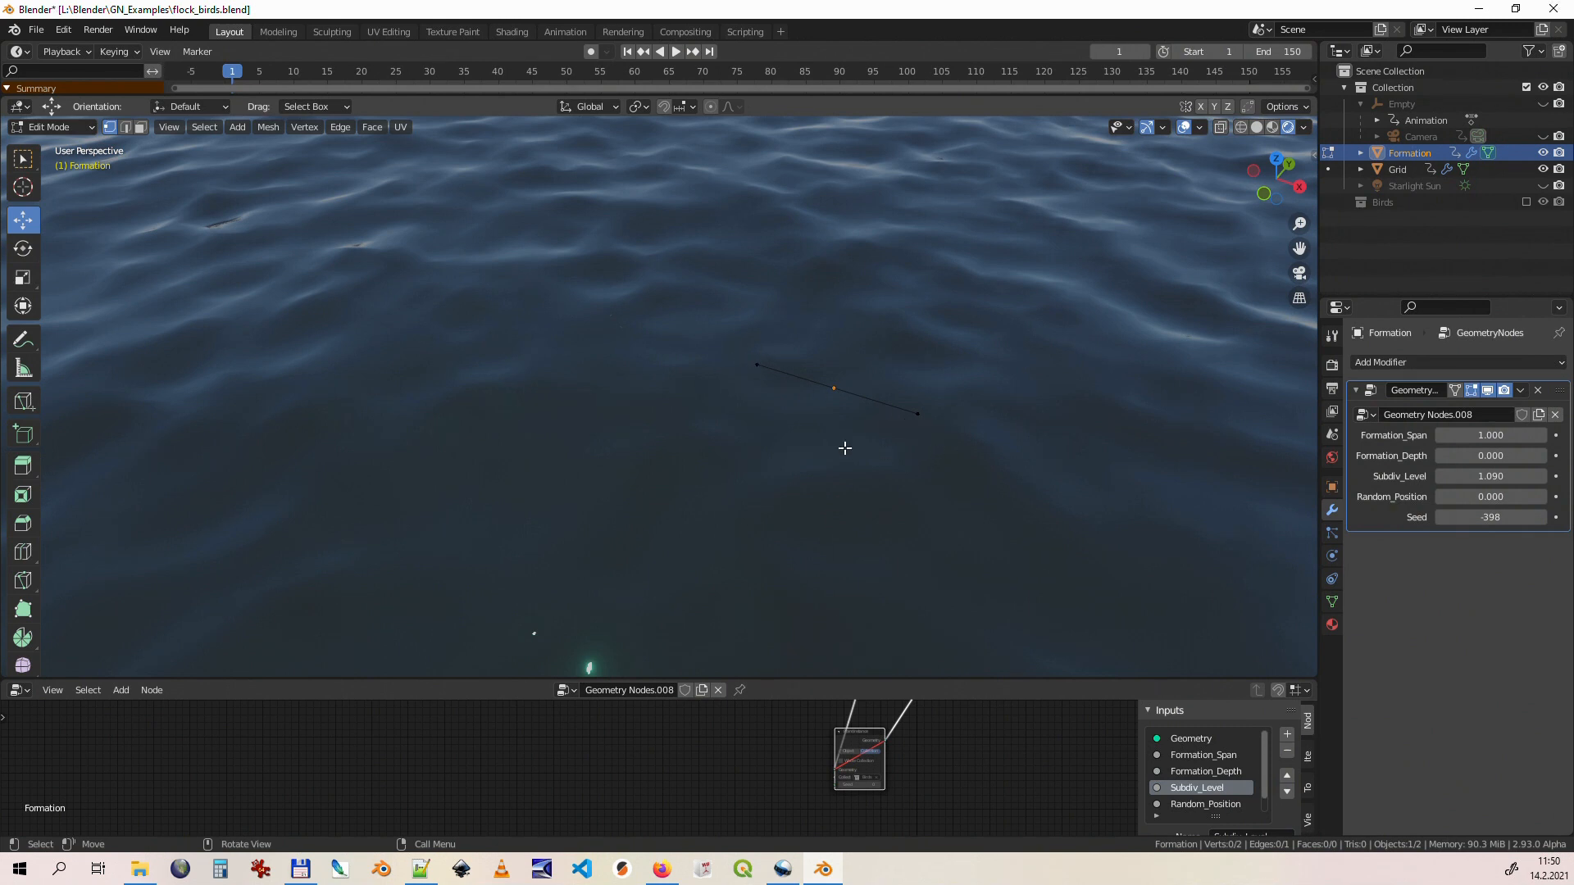
pyautogui.moveTo(744, 338)
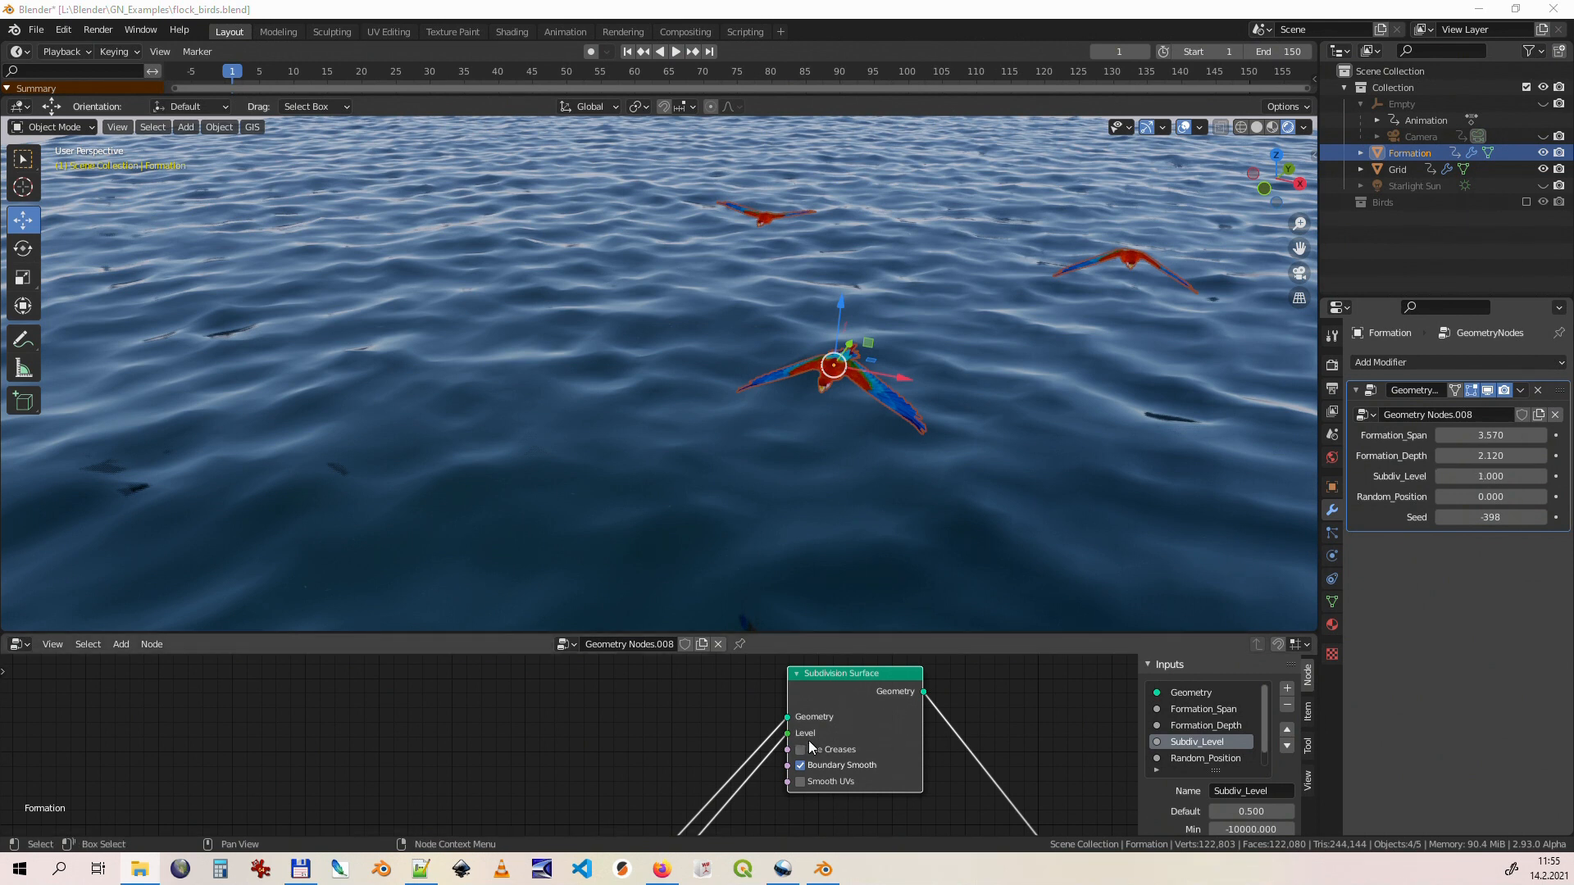
pyautogui.moveTo(850, 677)
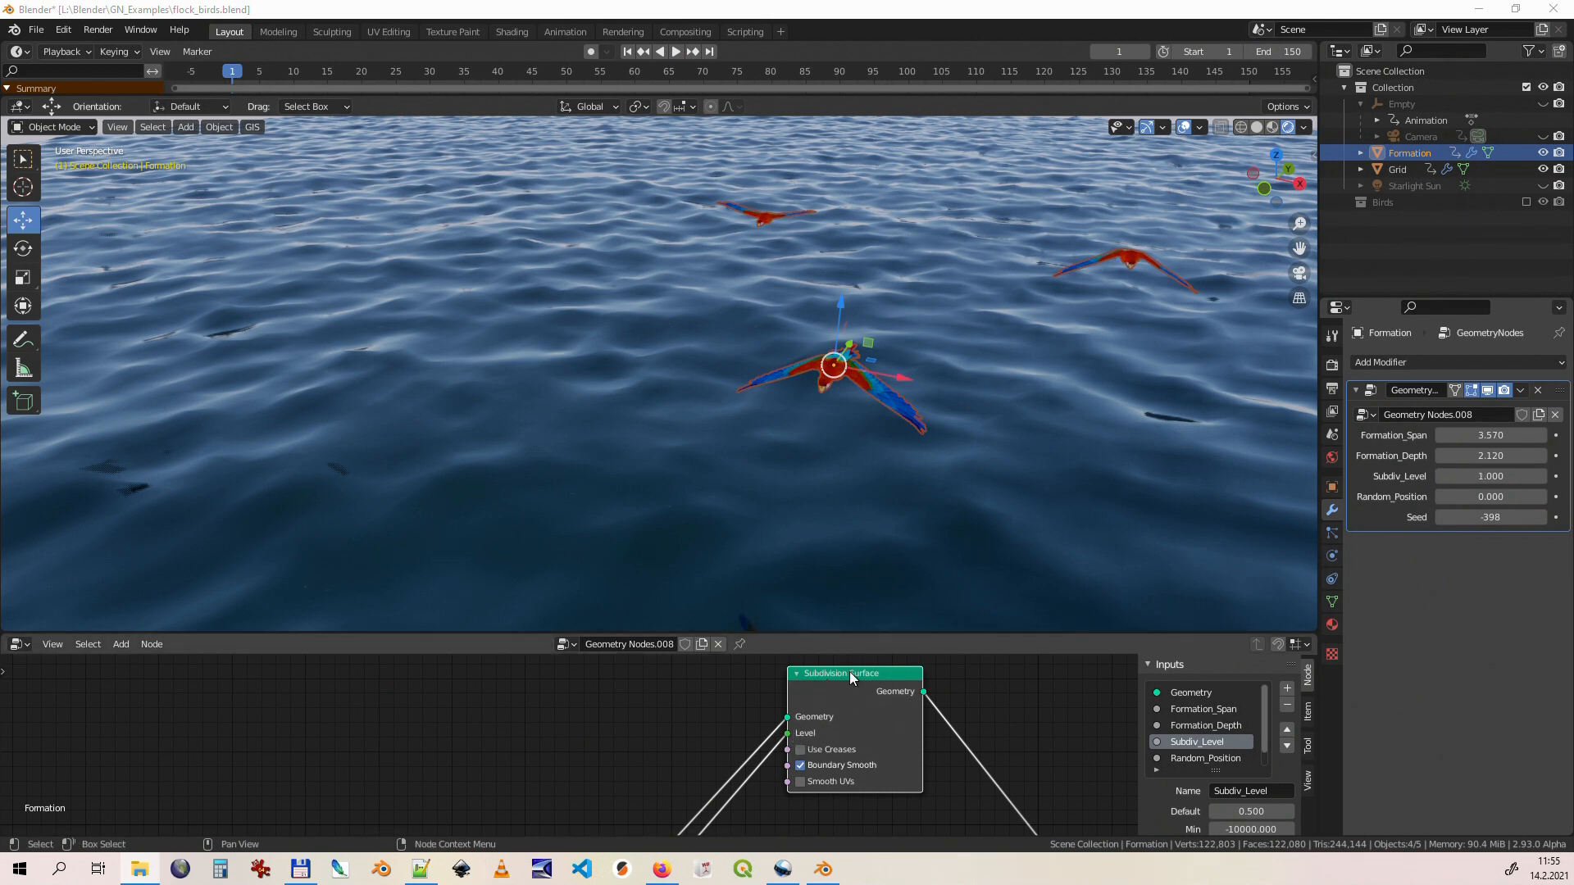
pyautogui.moveTo(856, 700)
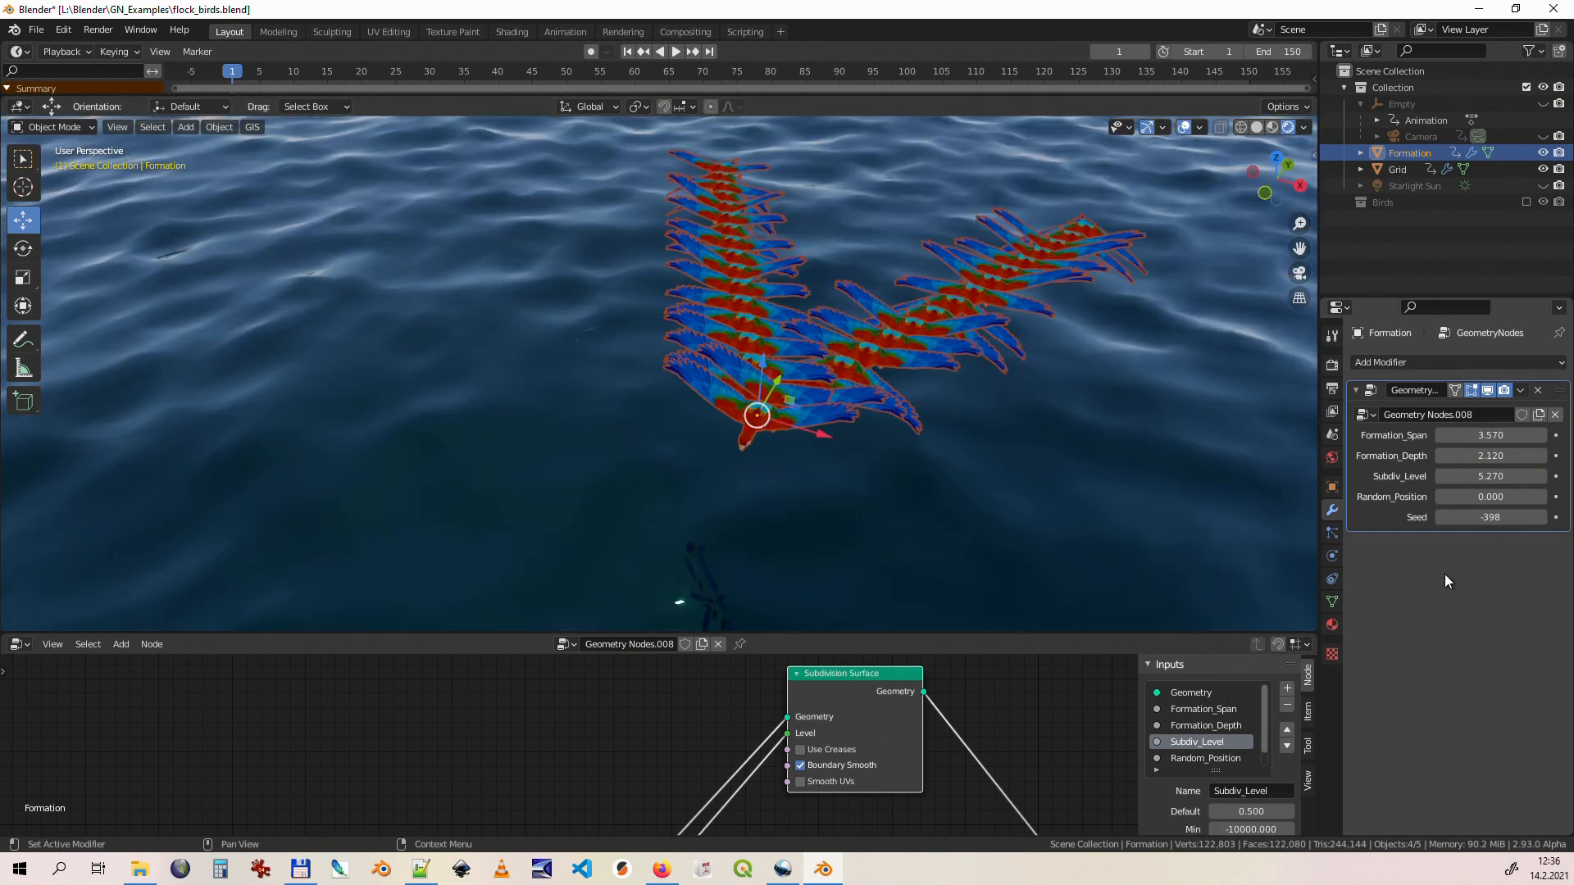
pyautogui.moveTo(1464, 592)
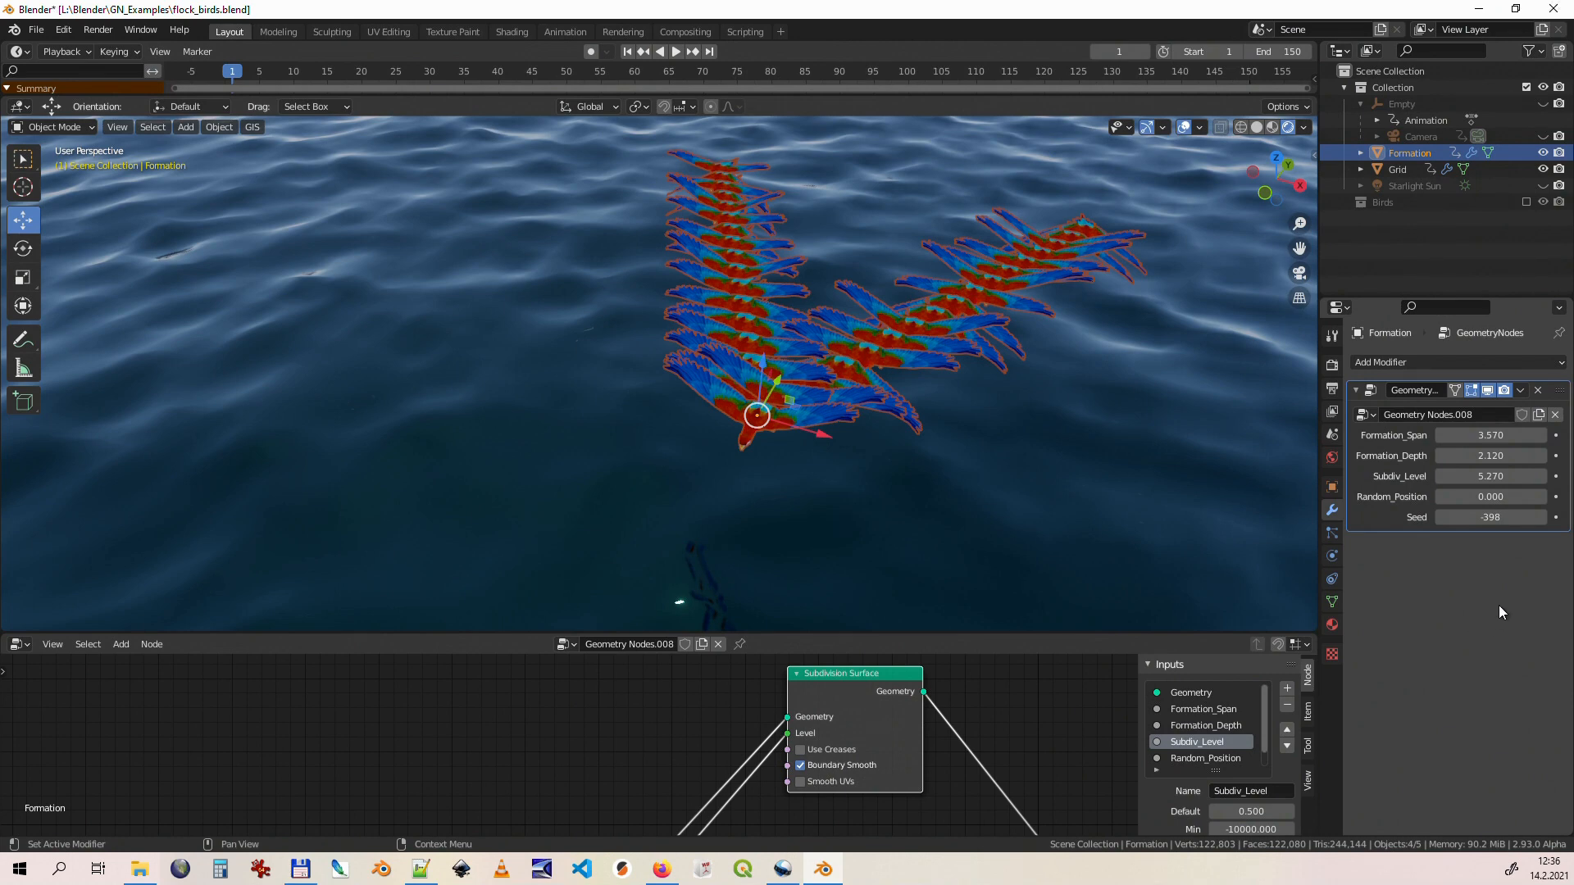
pyautogui.moveTo(1490, 517)
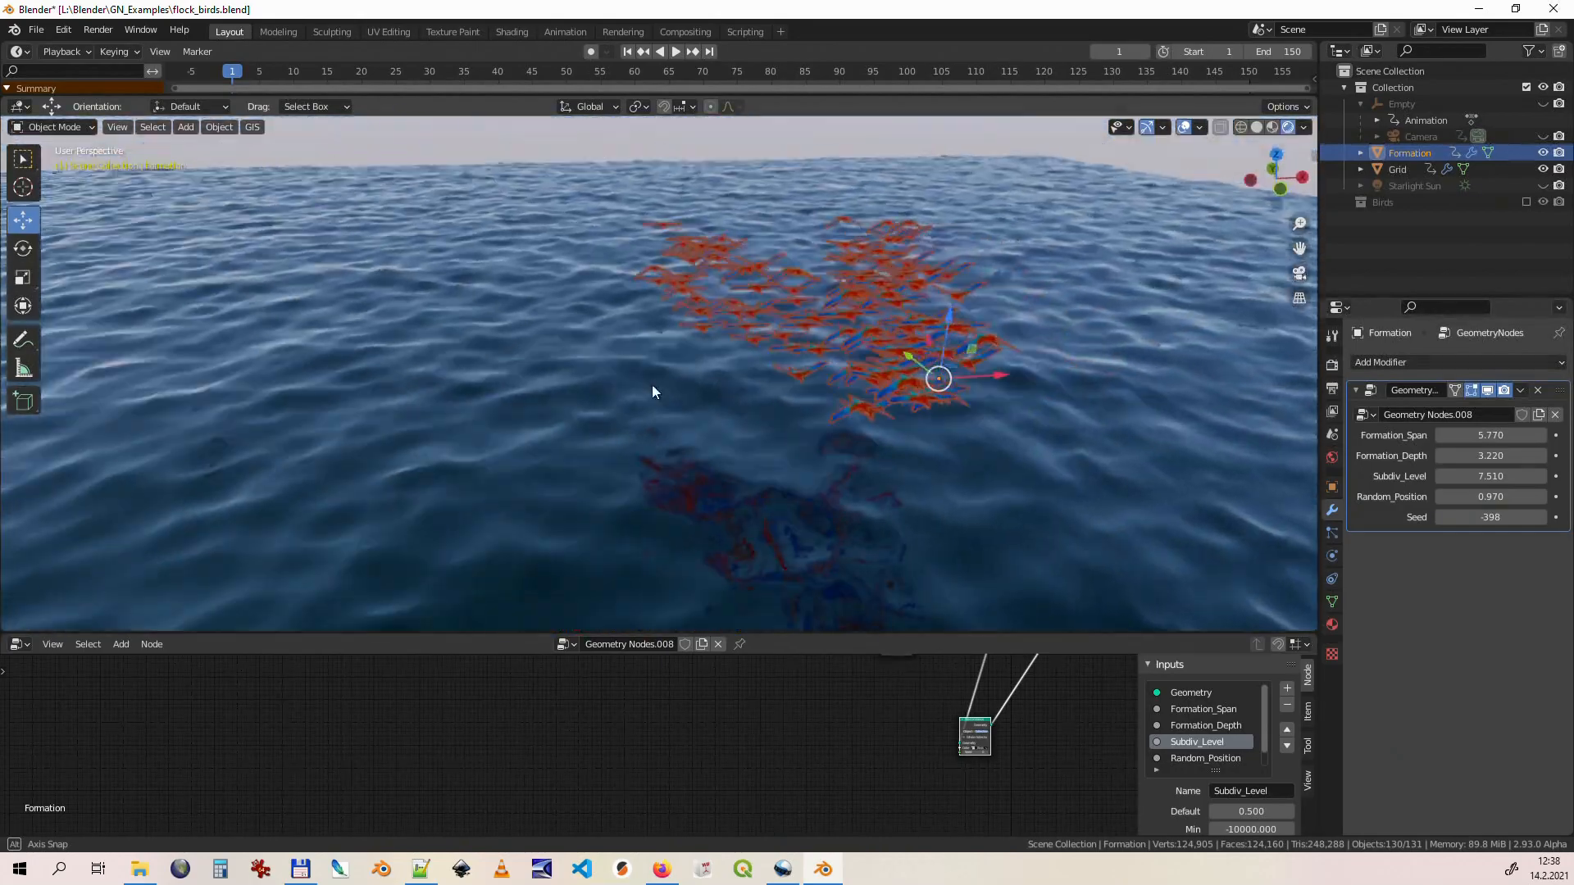
# Step: Play the timeline so the dense flock flies across the ocean, then select the Bird object
pyautogui.click(676, 51)
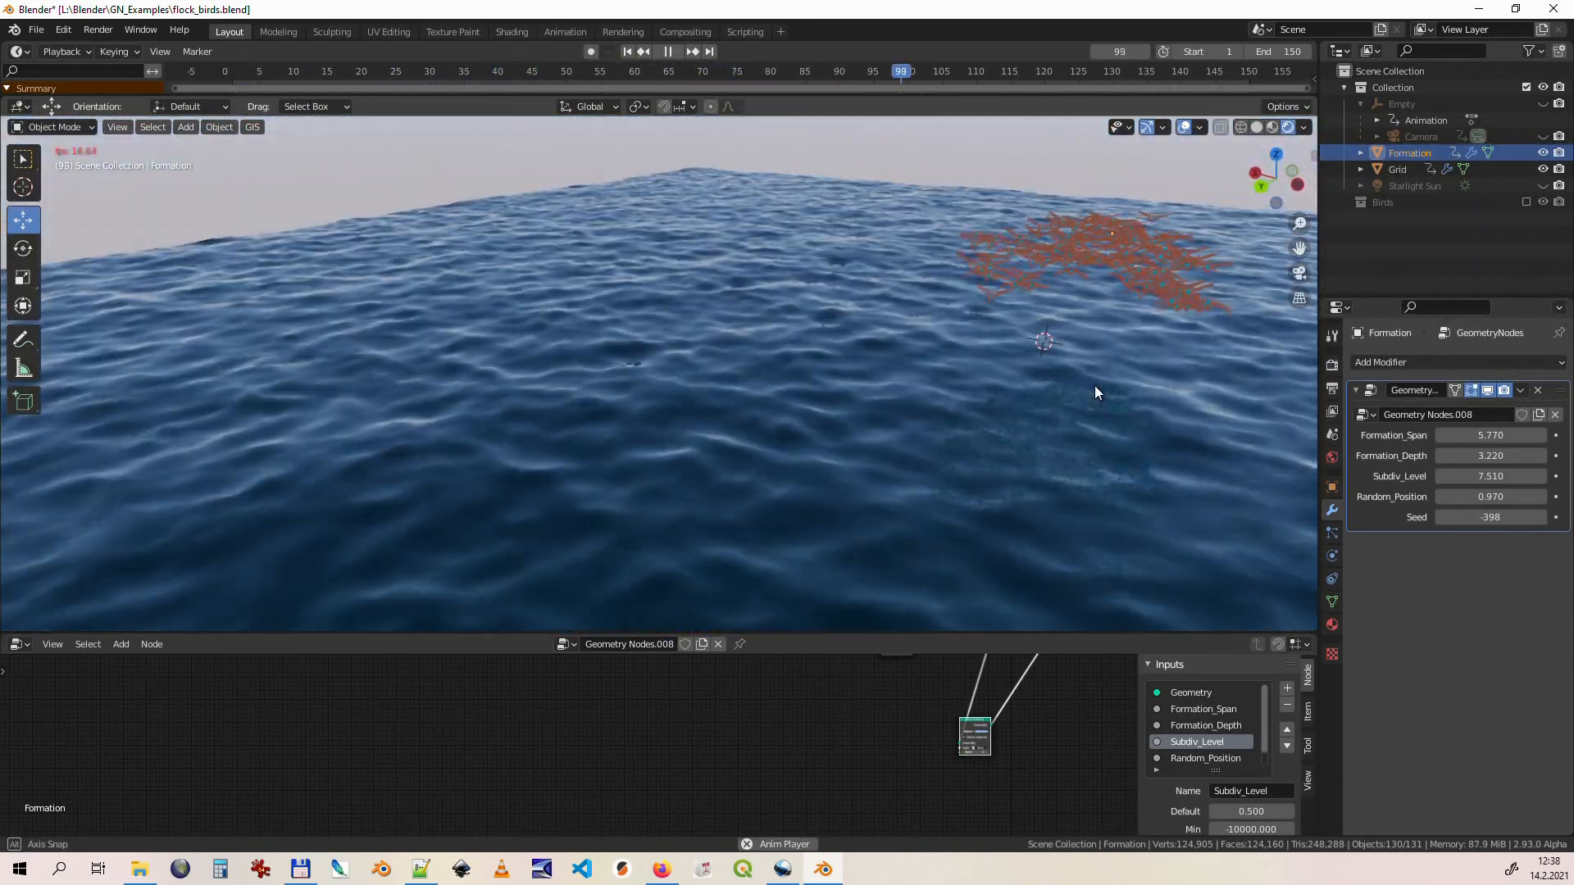
pyautogui.click(1395, 218)
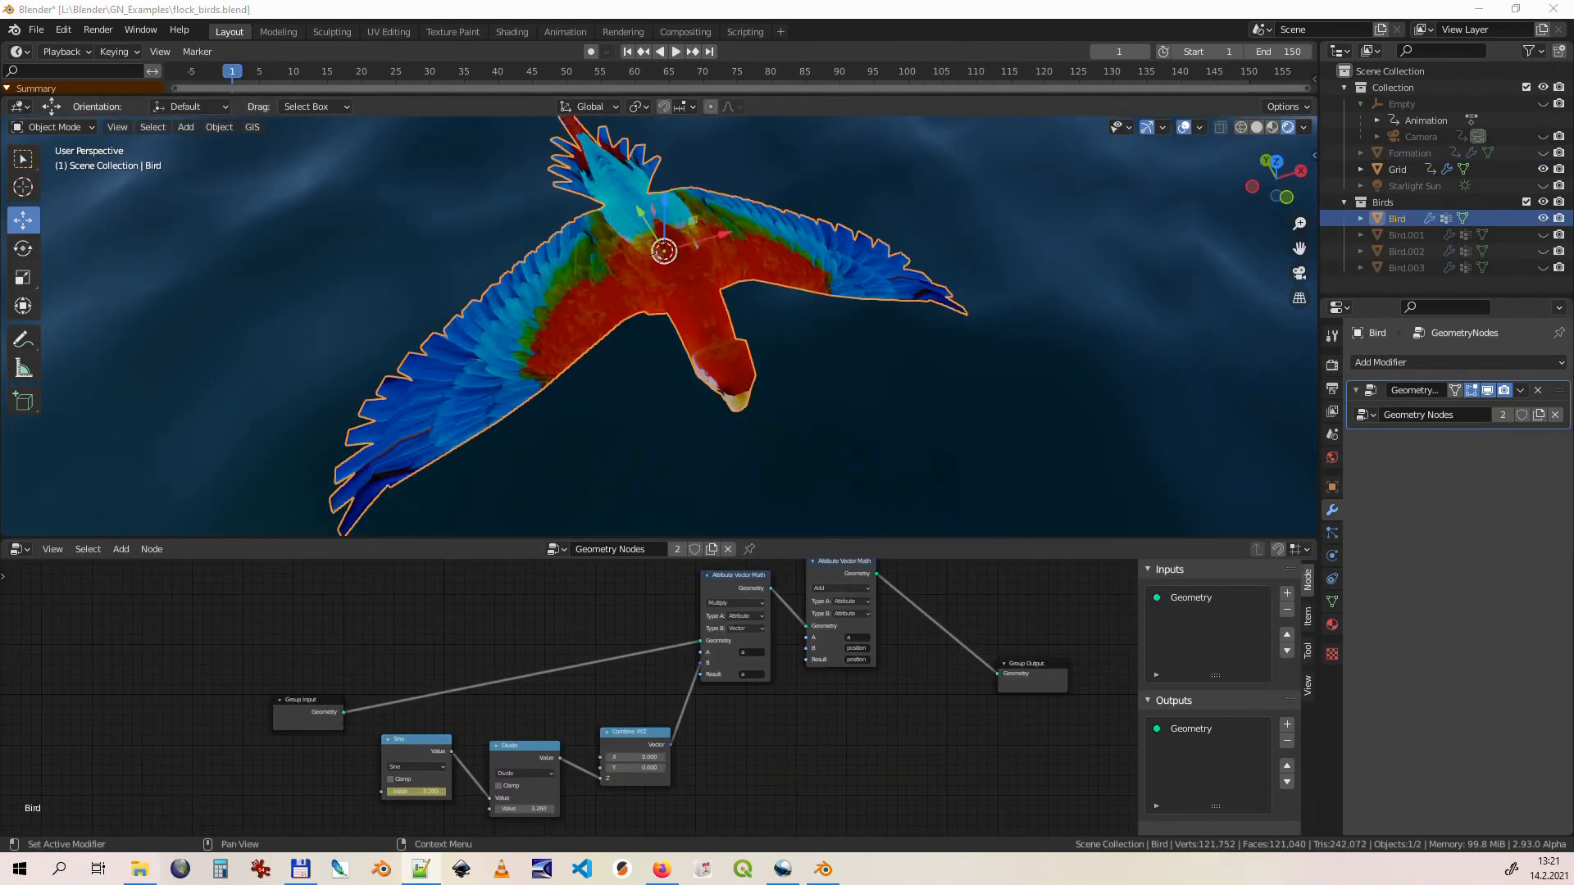
# Step: Show the Bird in Solid shading and Weight Paint mode, wings graded blue to red
pyautogui.click(1255, 126)
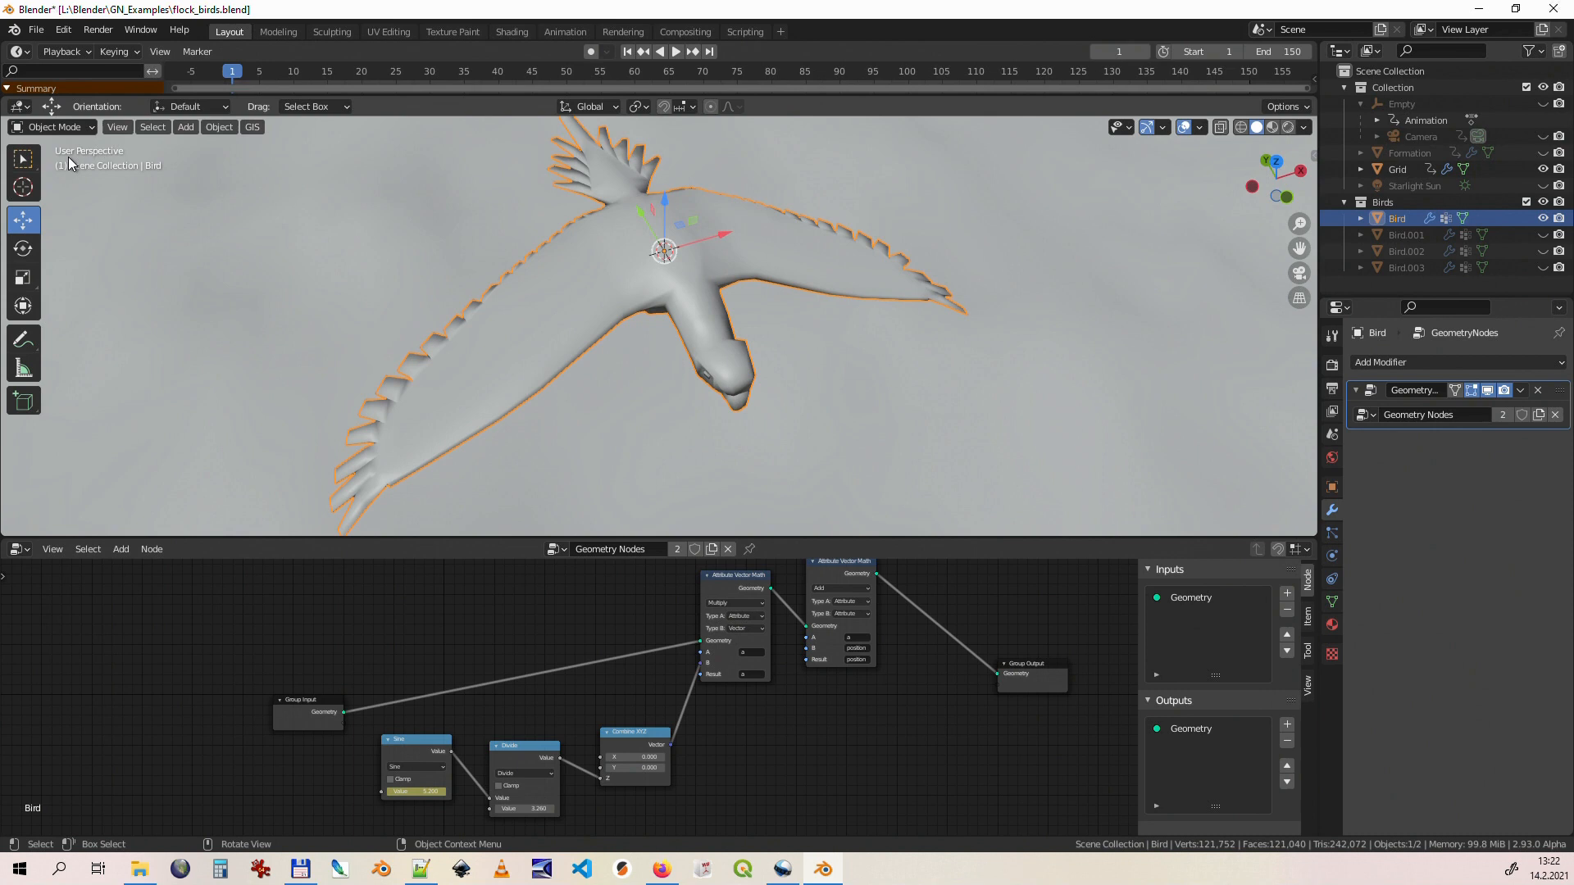
pyautogui.click(53, 127)
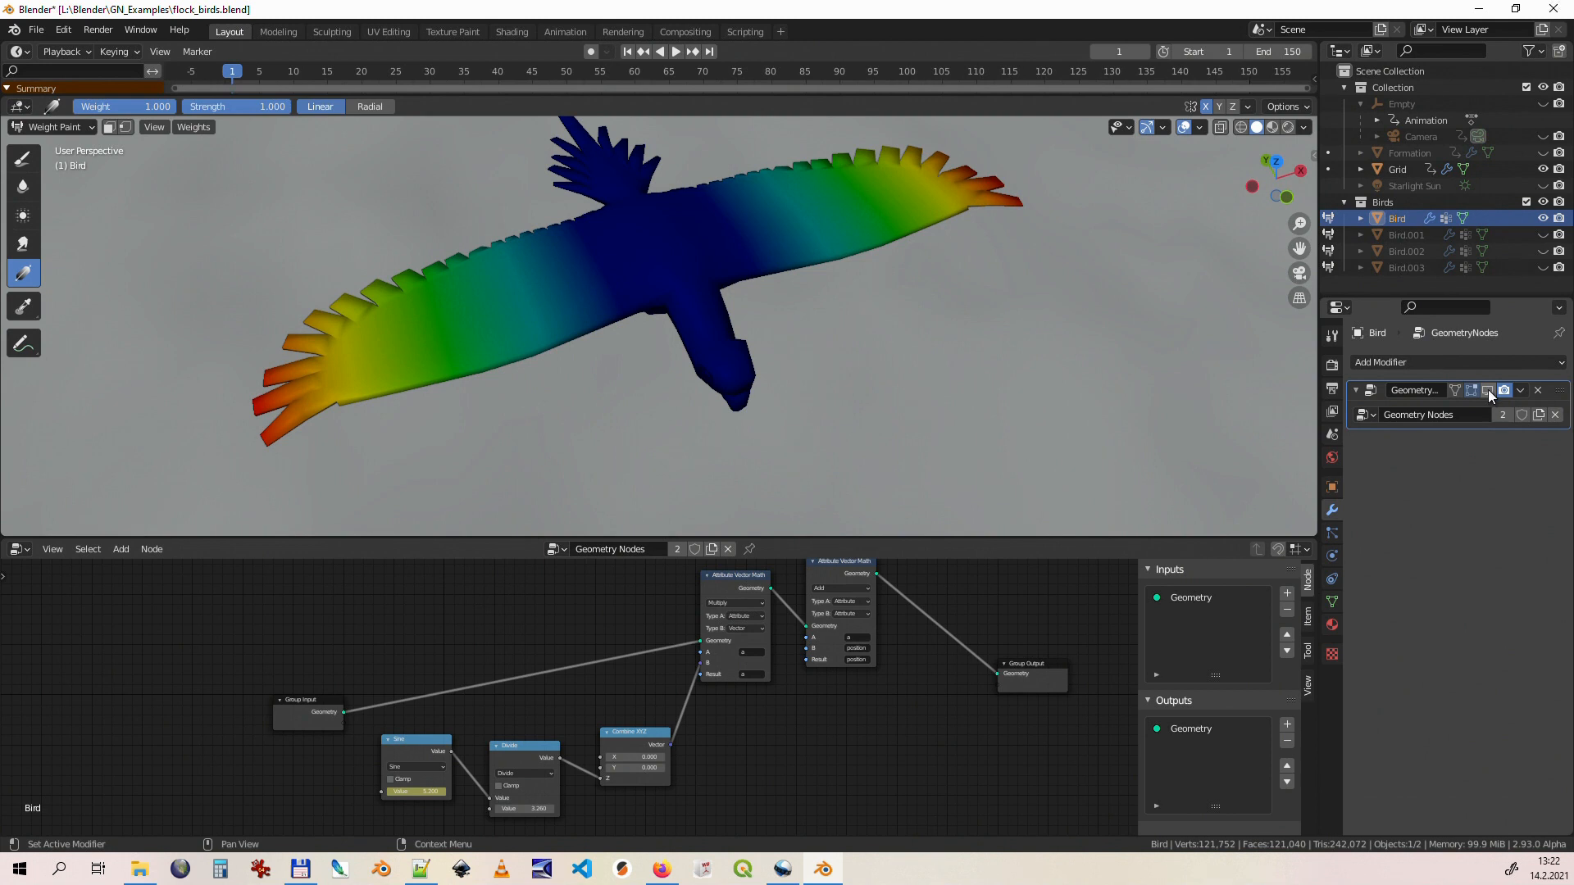
pyautogui.moveTo(1490, 391)
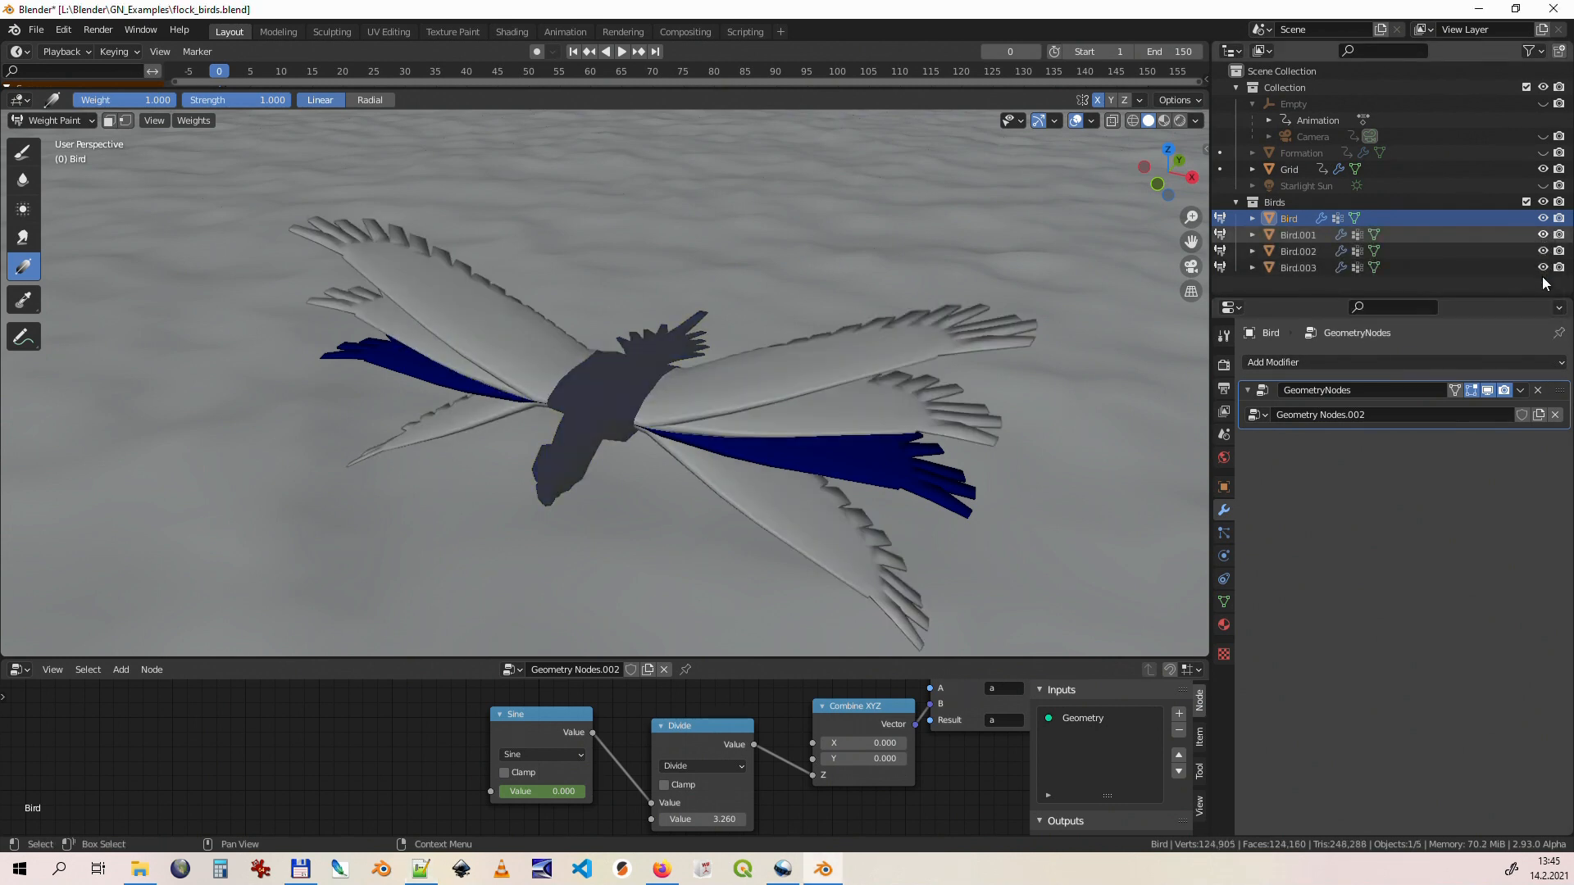
# Step: Return the Bird to Object Mode with the distant Formation flock visible again
pyautogui.click(620, 50)
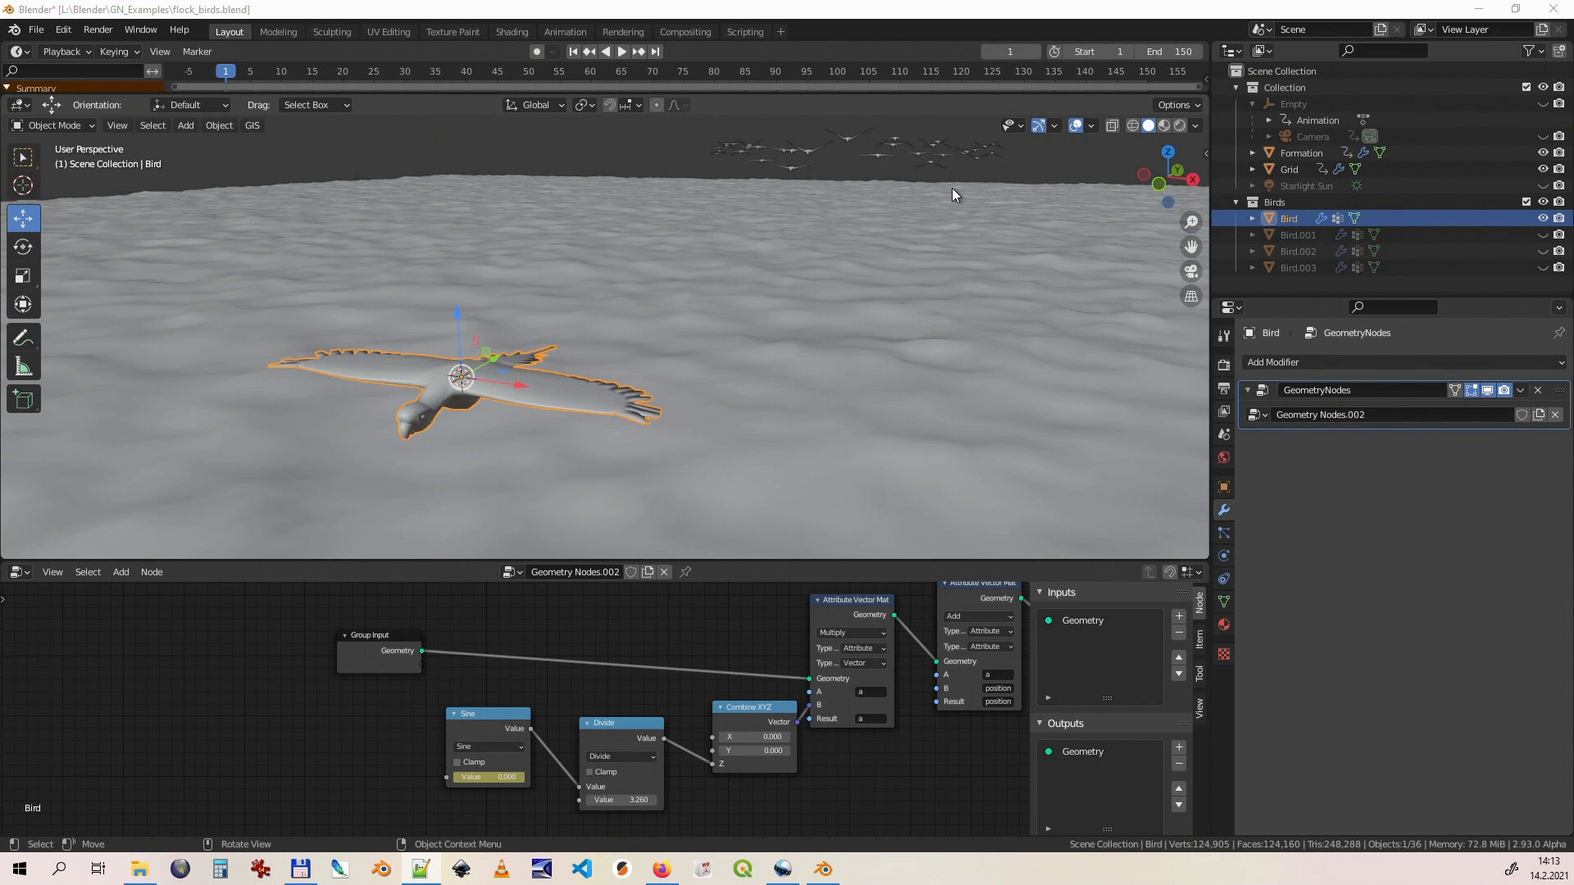
pyautogui.moveTo(941, 200)
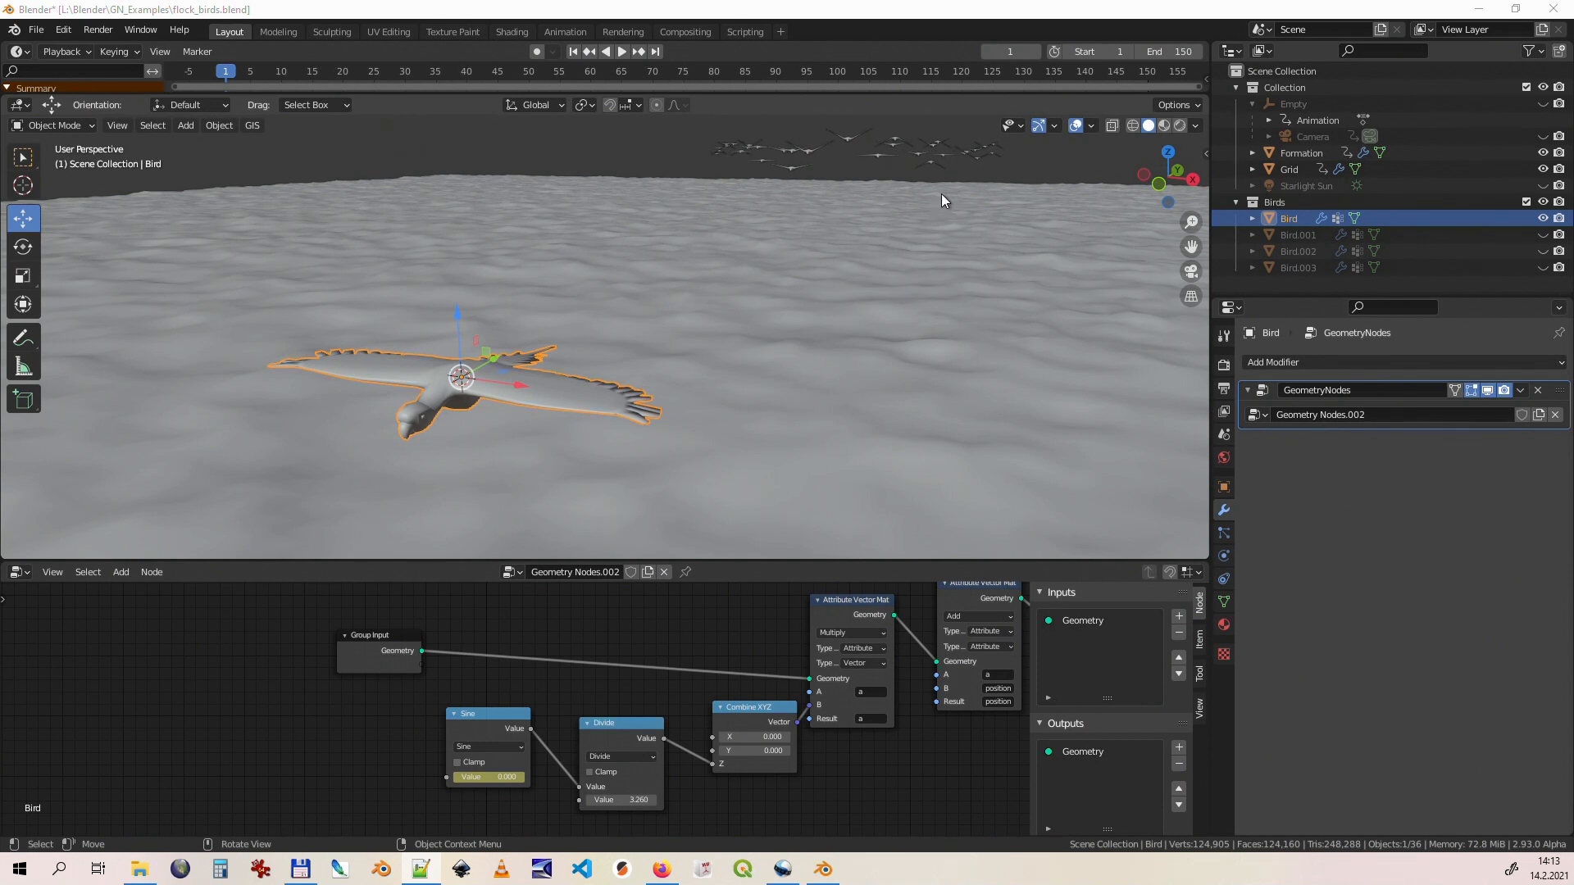
pyautogui.moveTo(728, 180)
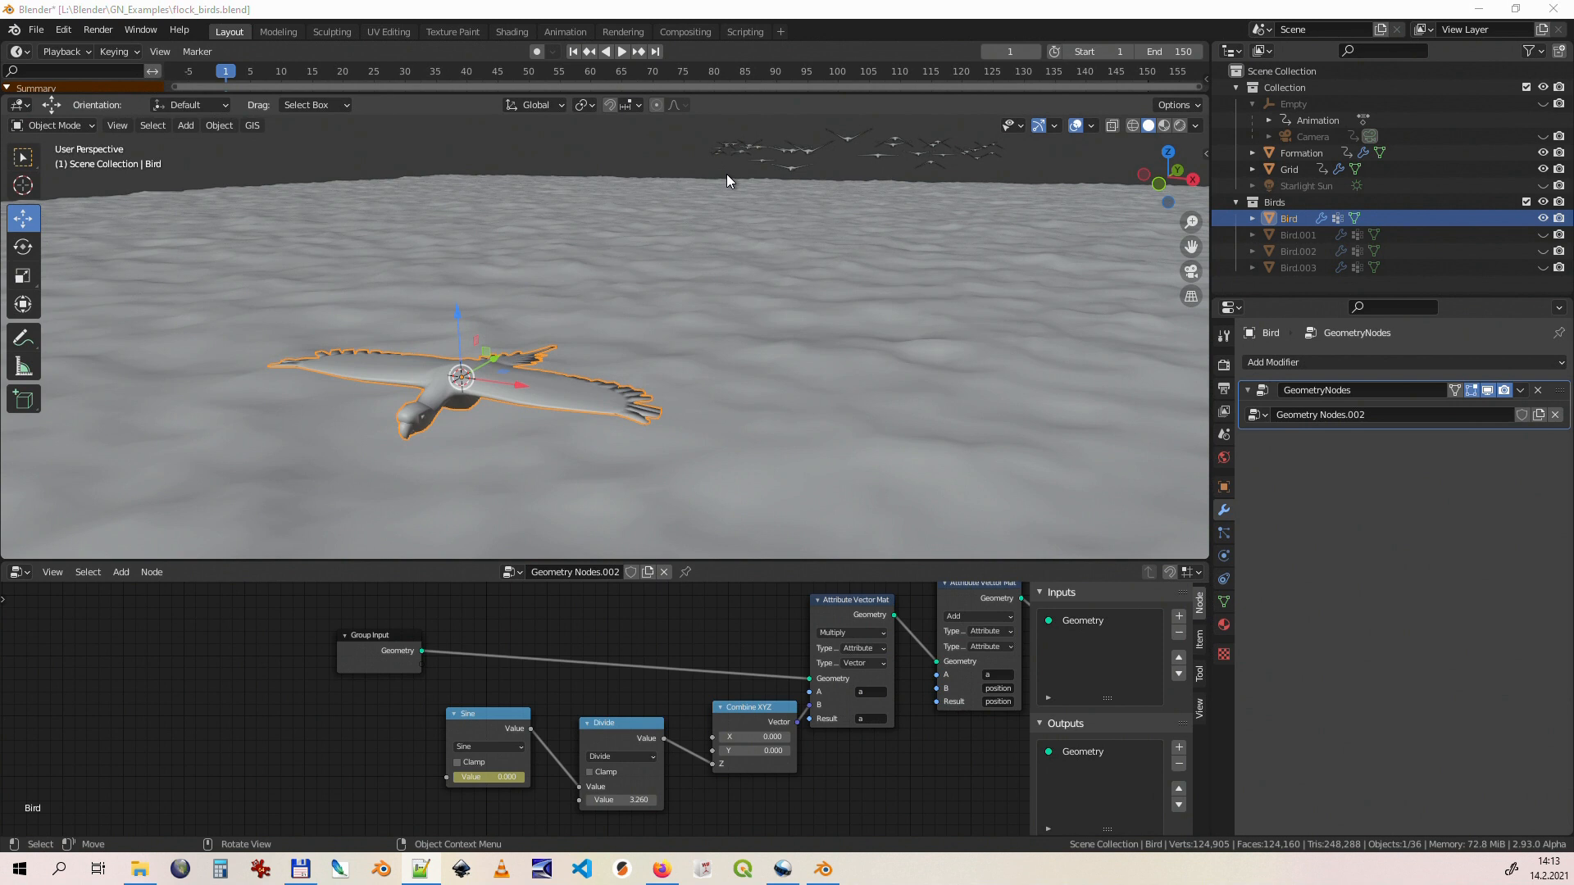
pyautogui.moveTo(743, 185)
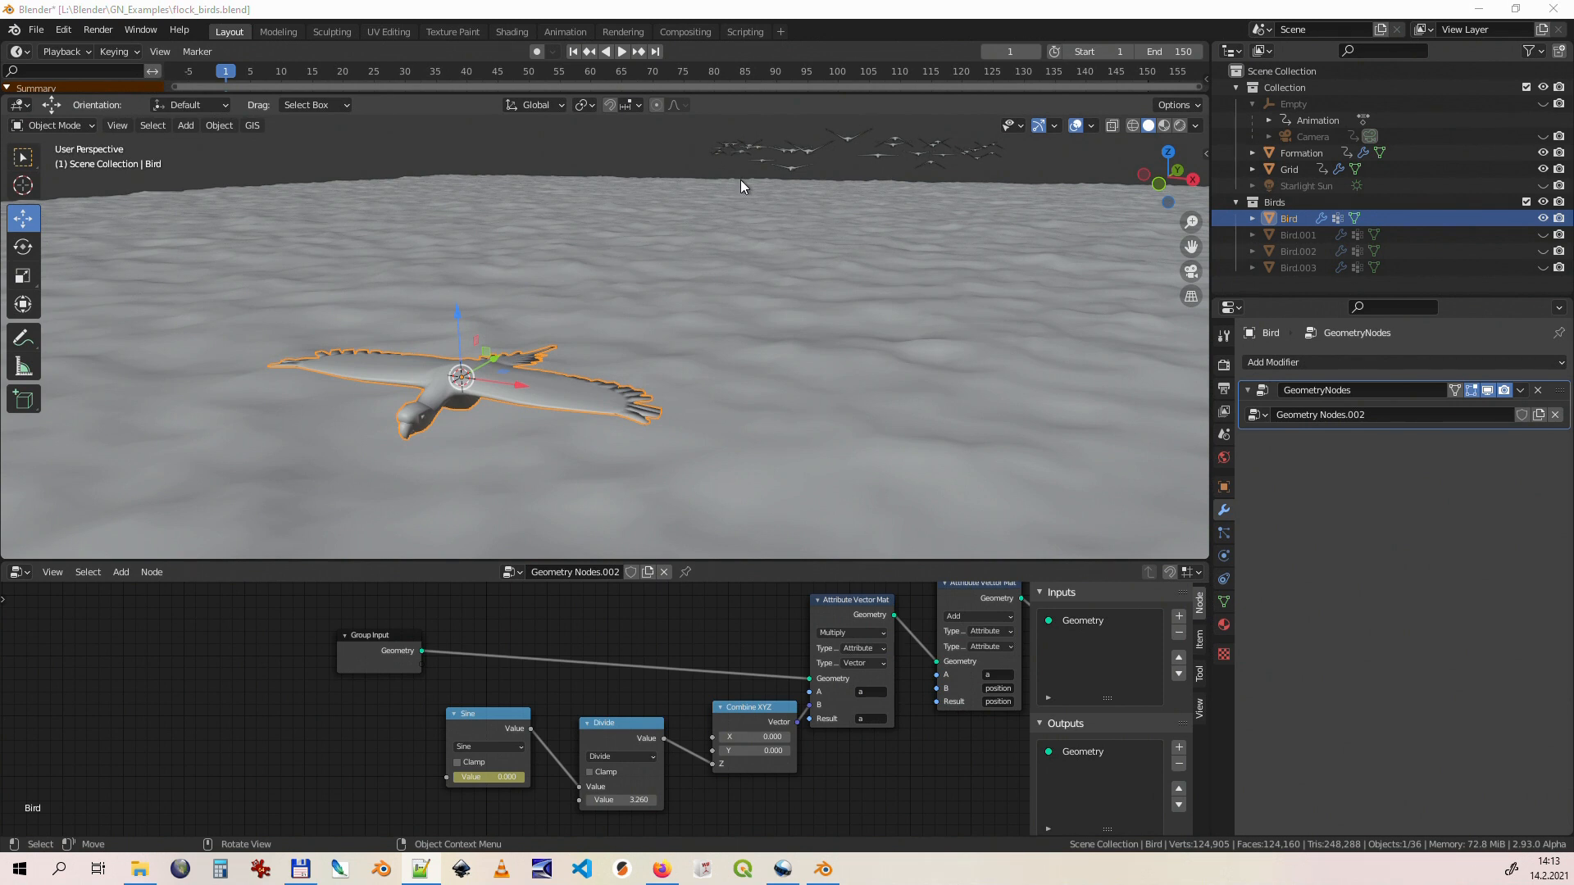
pyautogui.moveTo(610, 348)
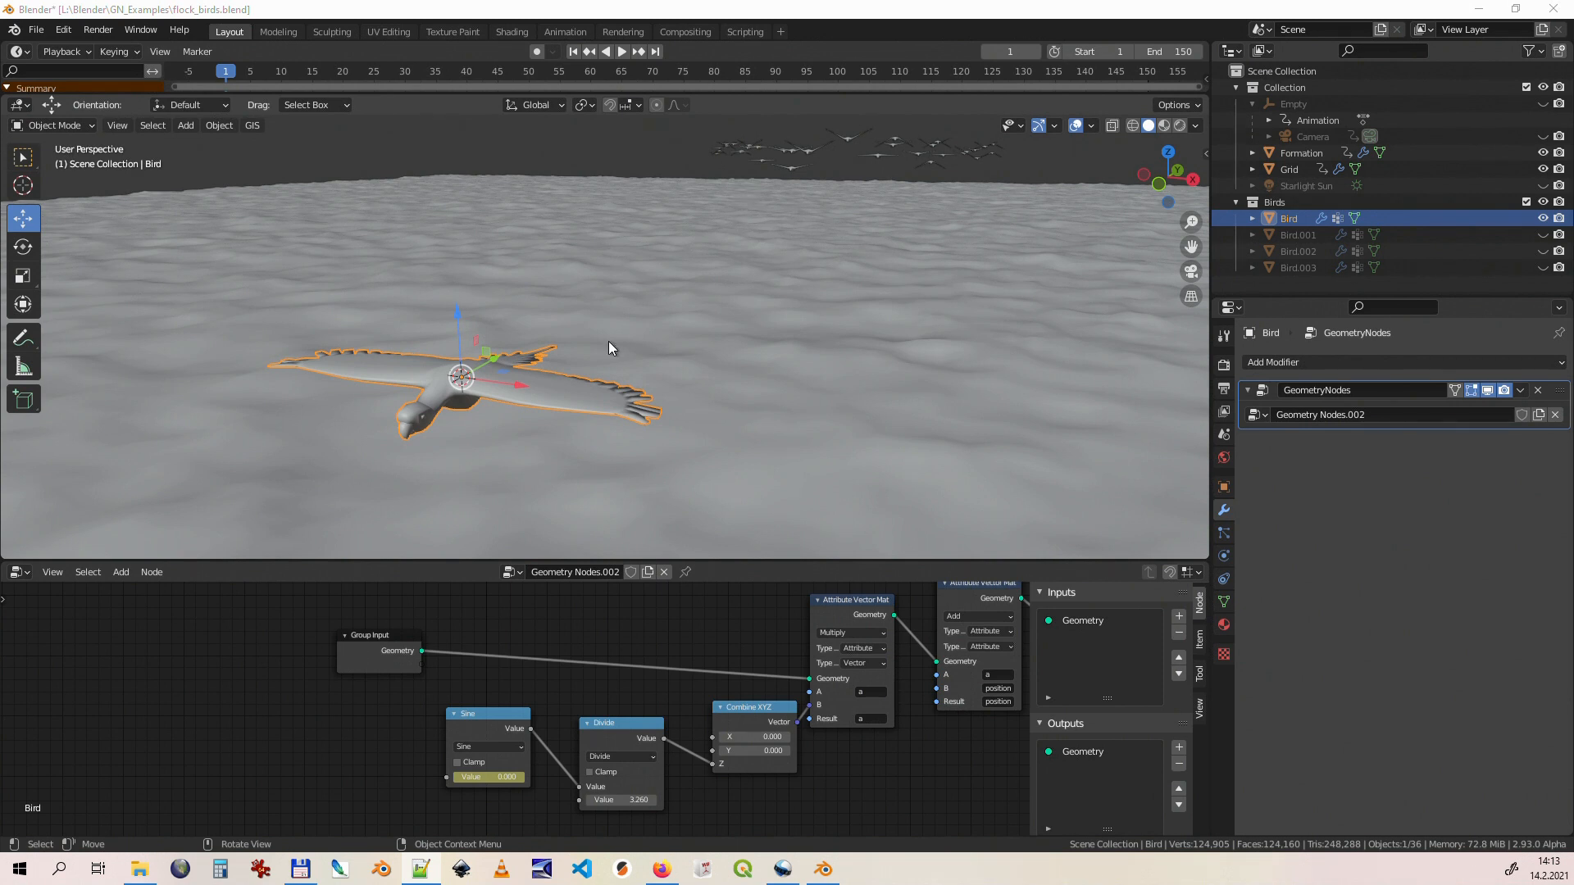
pyautogui.moveTo(449, 718)
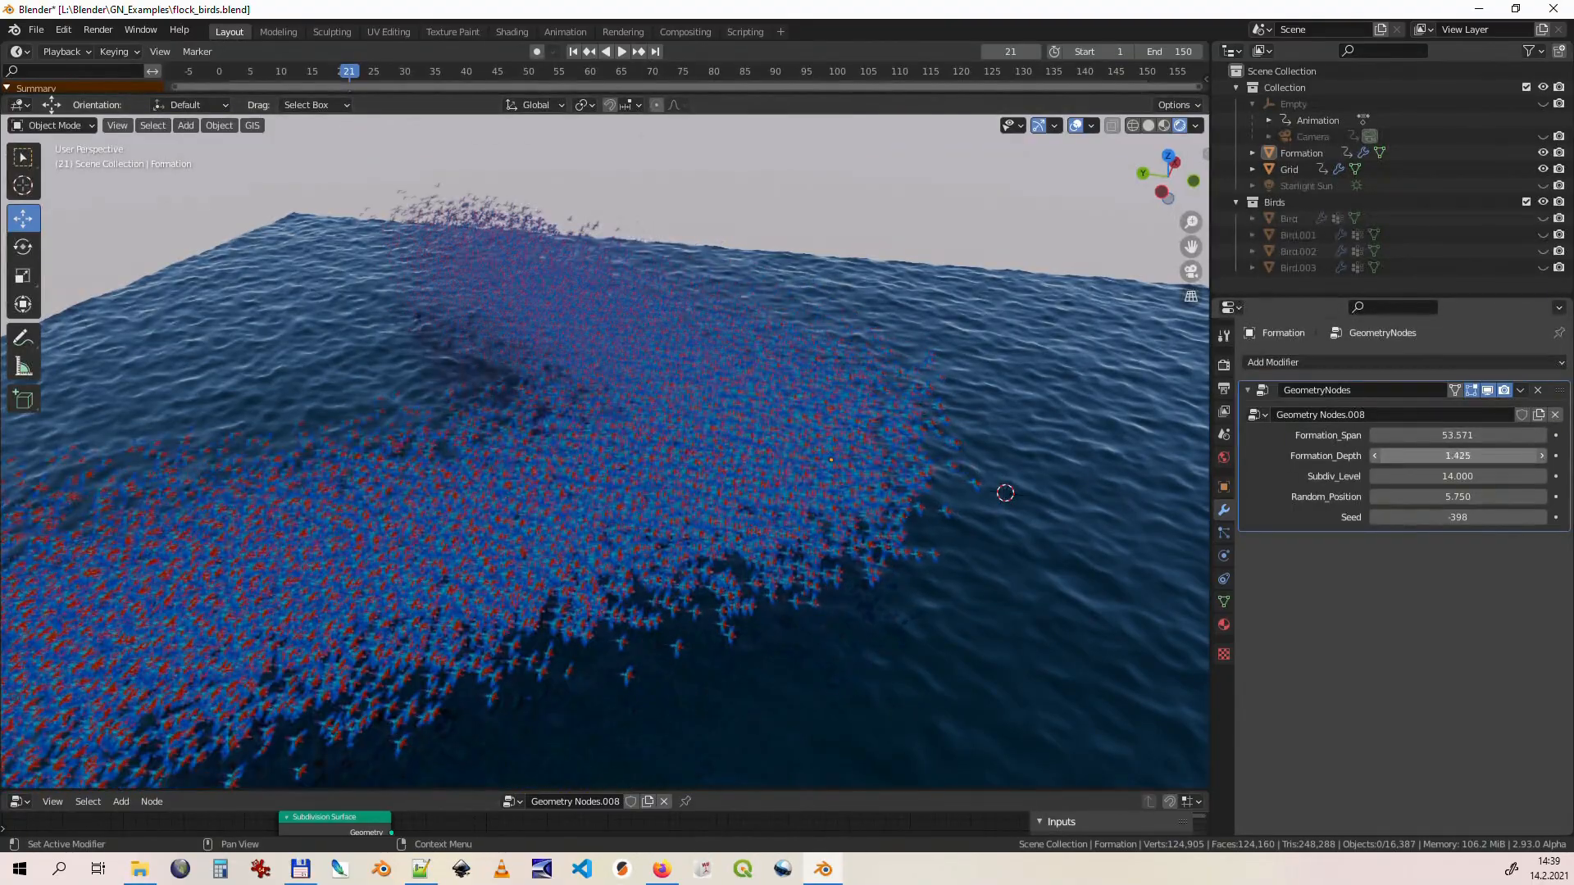
# Step: Grow the flock with Subdiv_Level 14 and Span ~53.6, then confirm moving a road curve segment
pyautogui.click(620, 50)
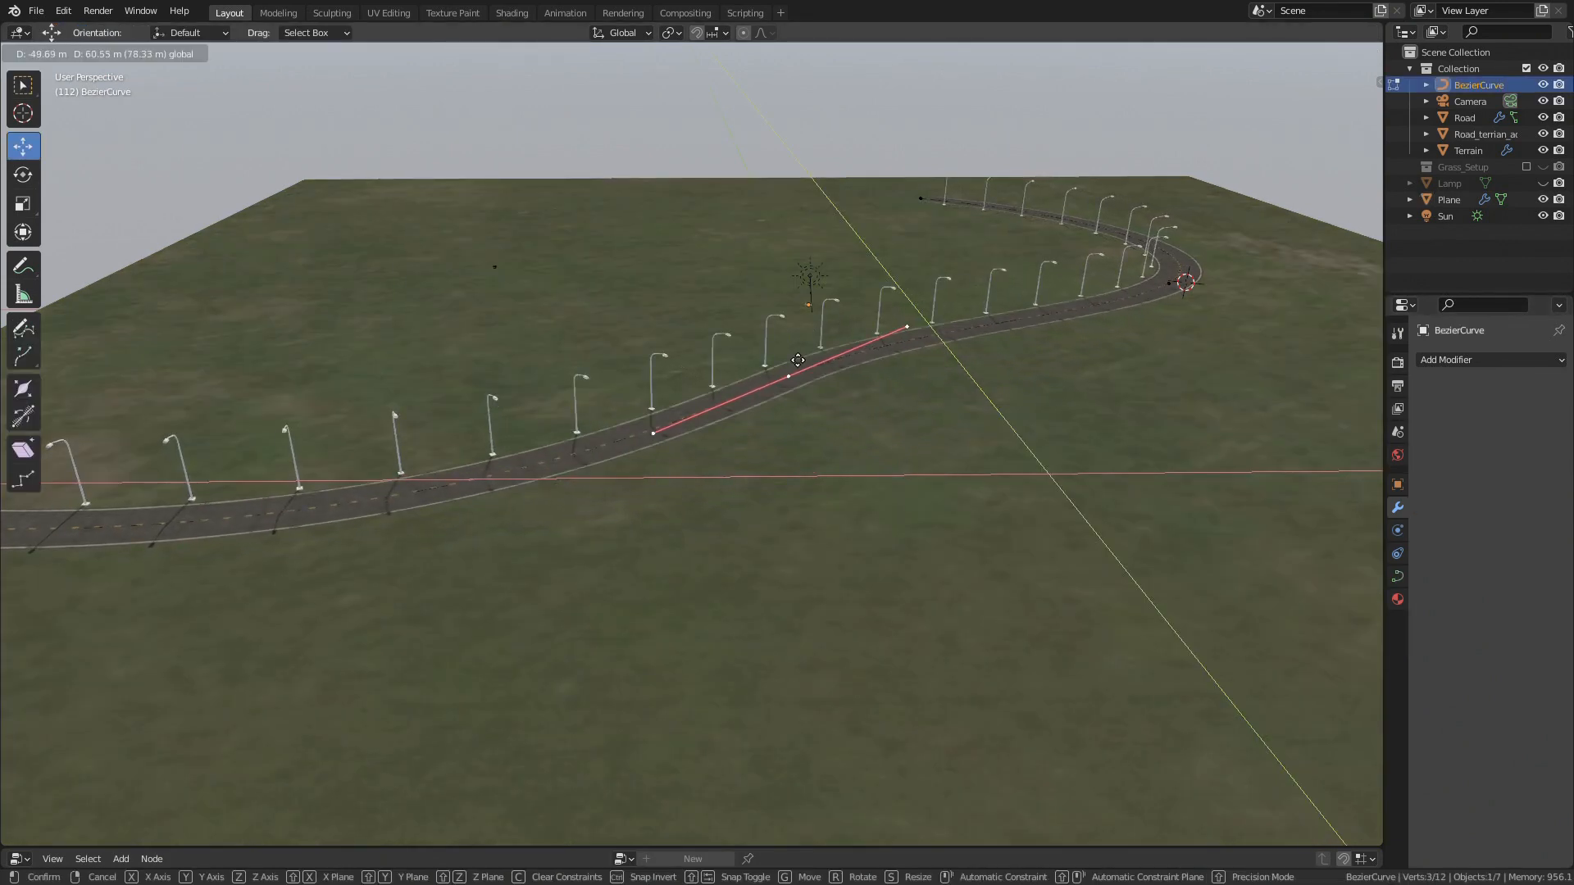
pyautogui.click(797, 361)
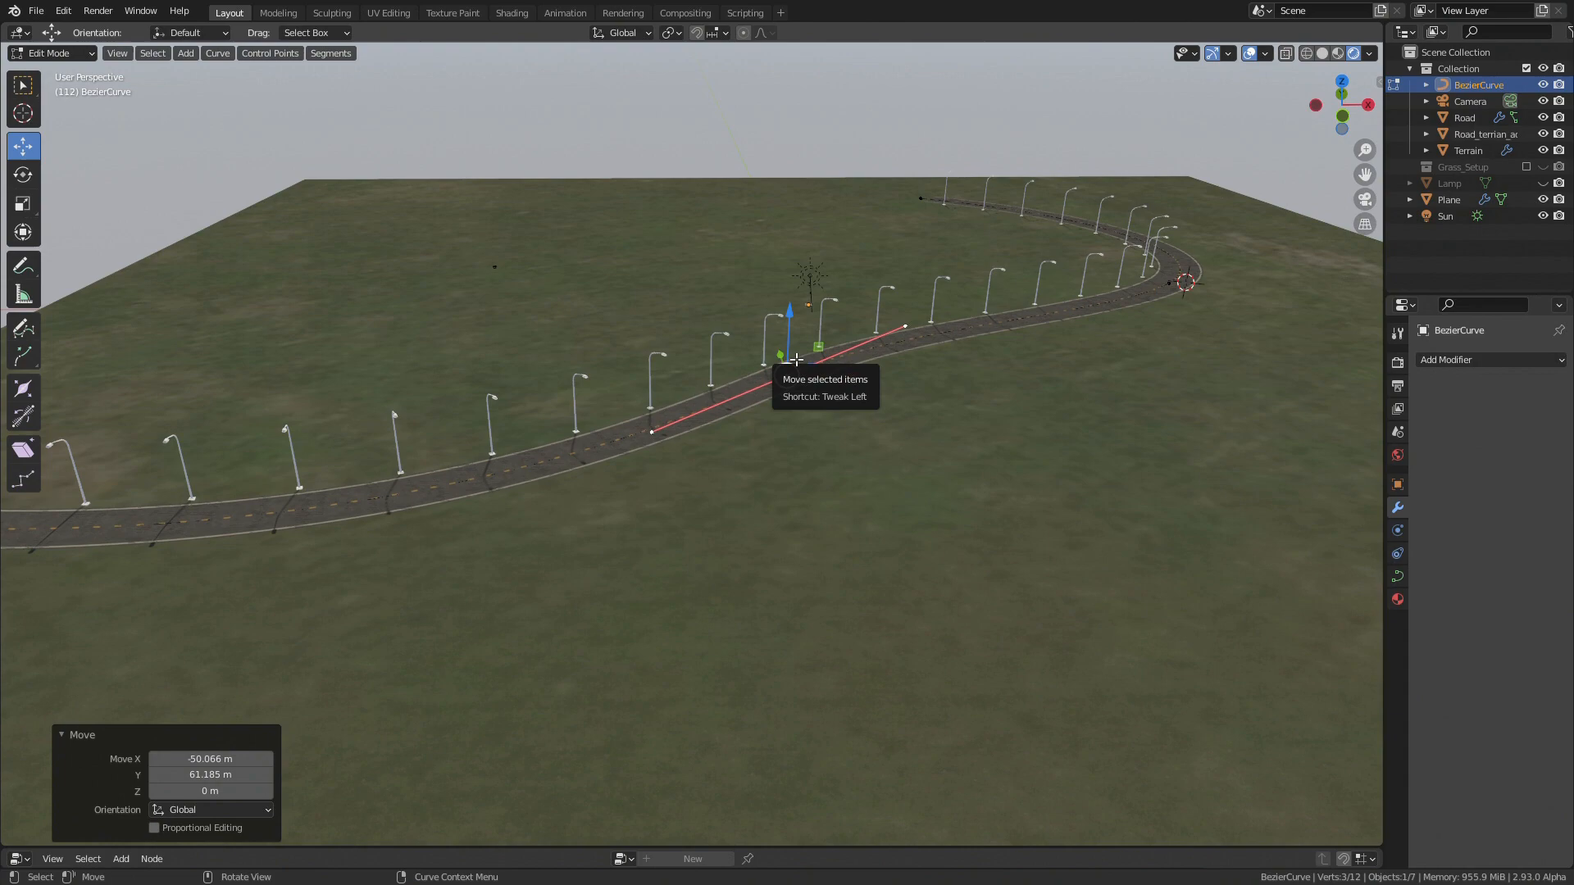